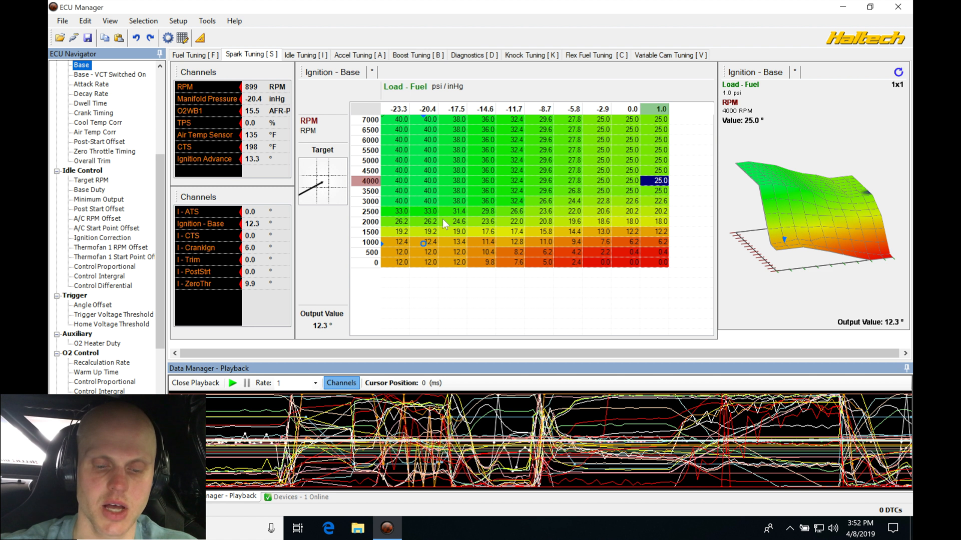
Step: Clear all playback channels, then graph only O2 Wideband Sensor 1 and Knock Level Display
left_click(341, 382)
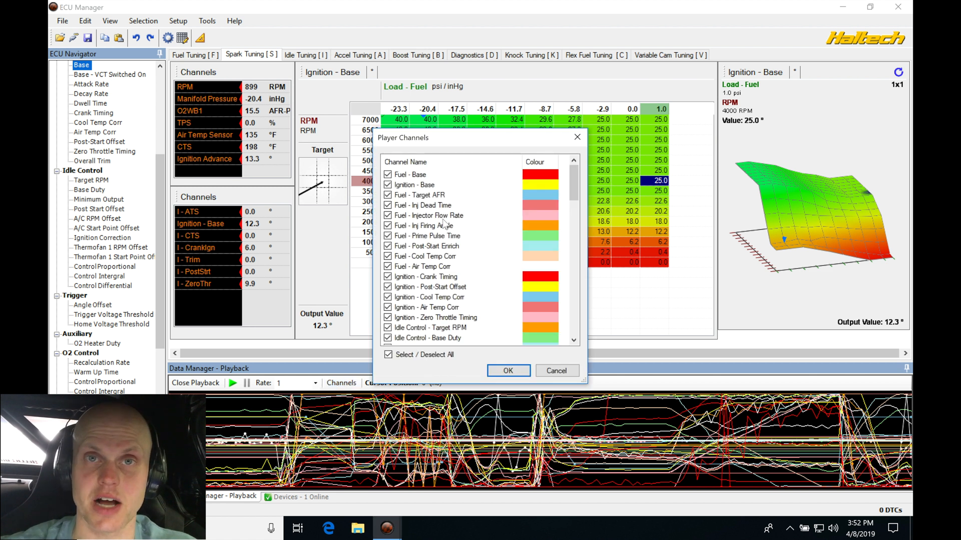
left_click(388, 354)
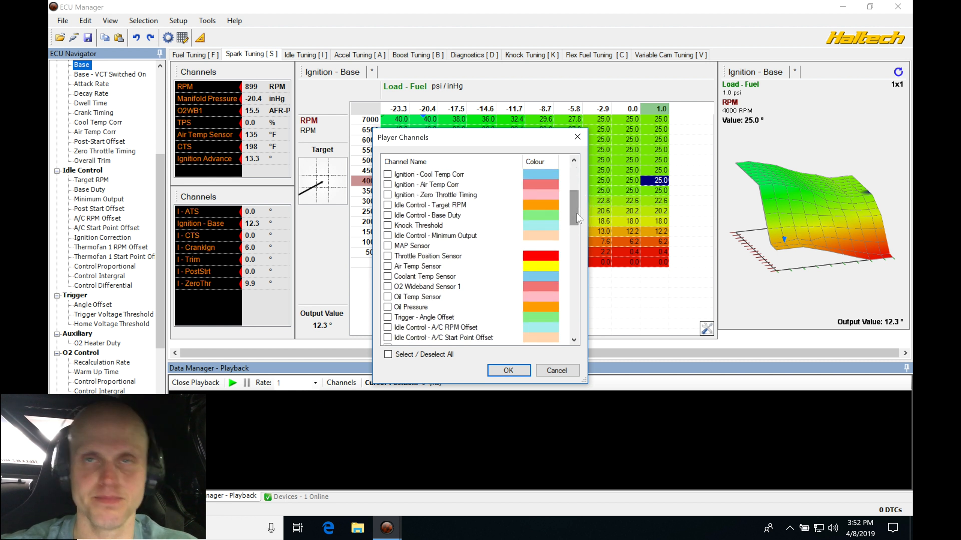
mouse_move(469, 270)
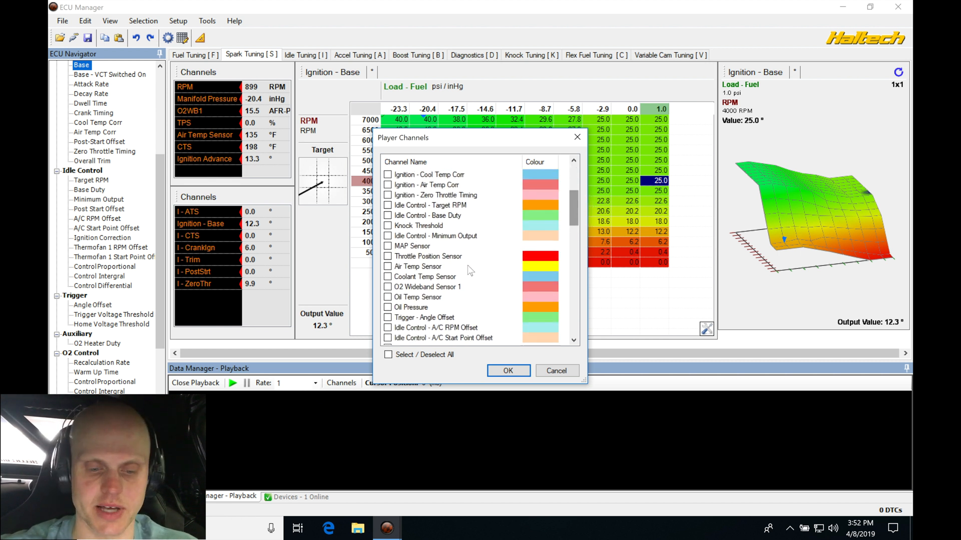
left_click(388, 287)
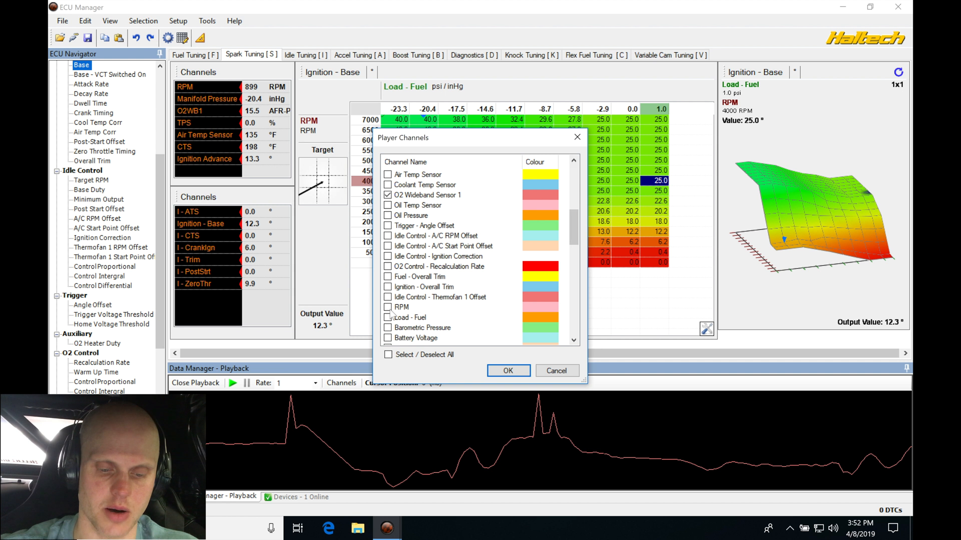
scroll("down", 3)
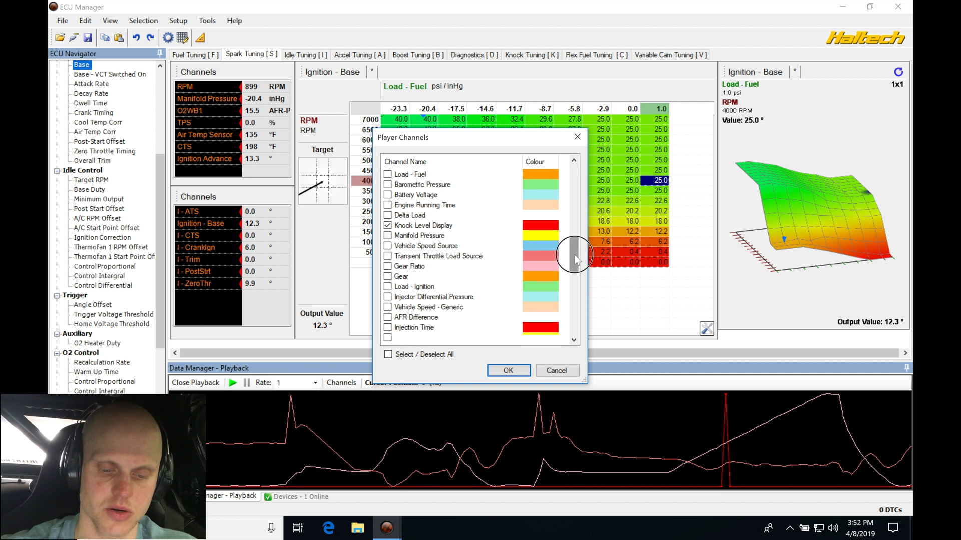
scroll("down", 3)
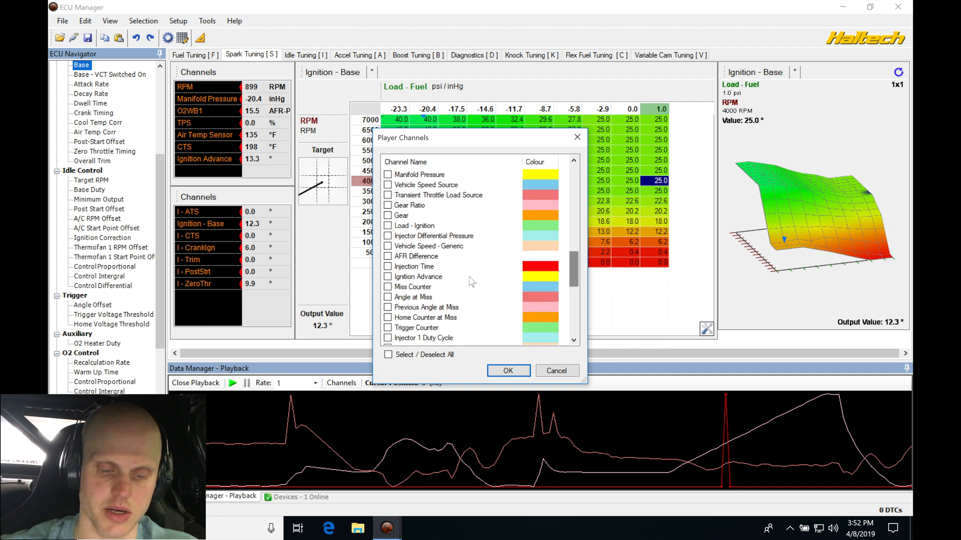
scroll("down", 3)
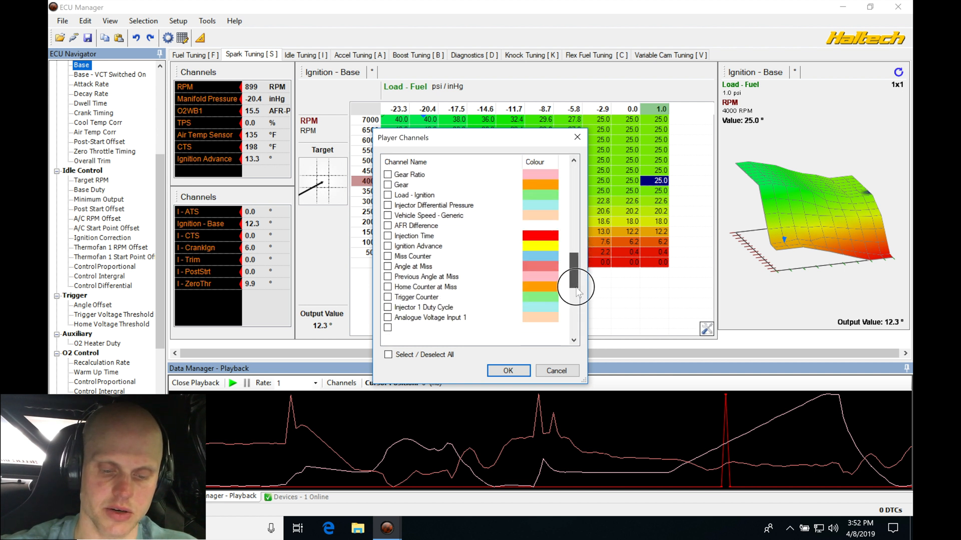
scroll("down", 3)
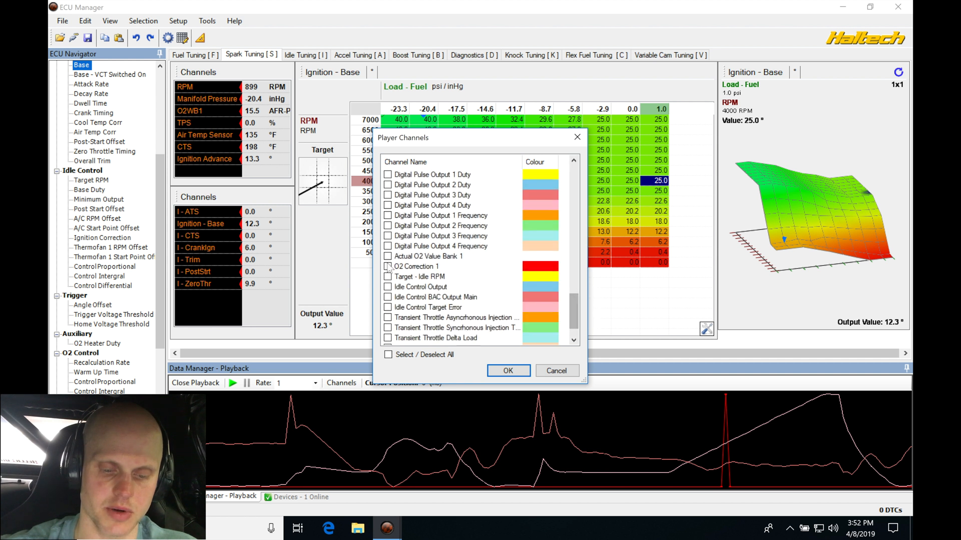
left_click(556, 371)
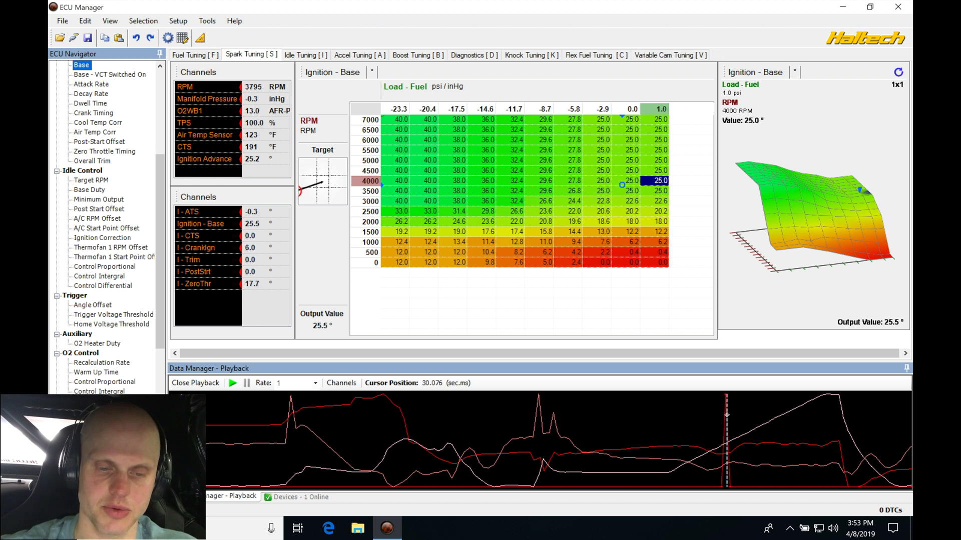
Step: Show the Knock Threshold table on the Knock Tuning [K] tab at the knock spike
left_click(530, 55)
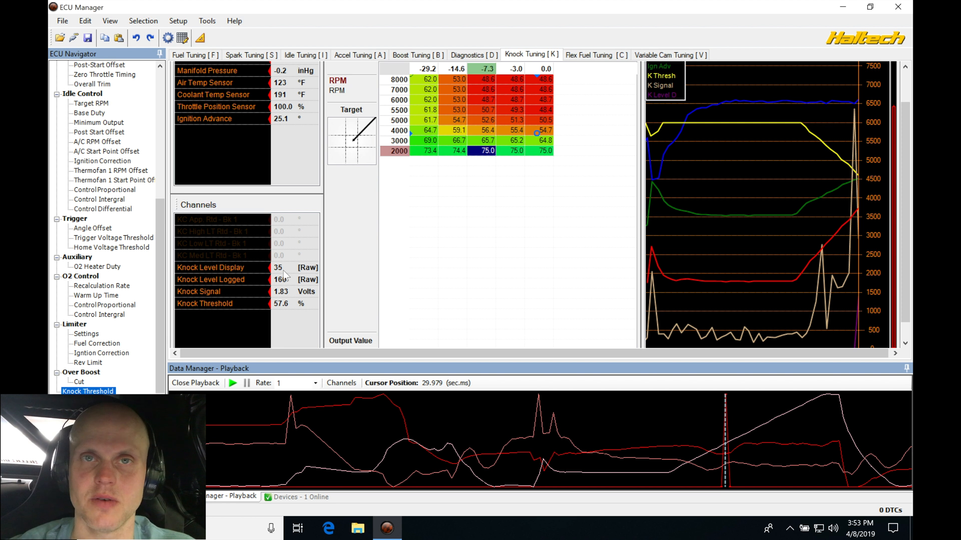
mouse_move(633, 300)
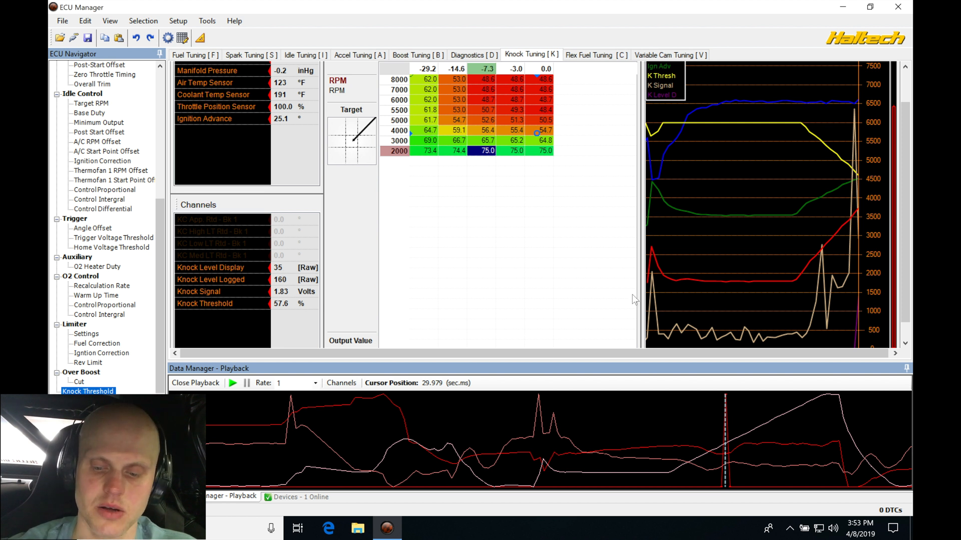
mouse_move(717, 413)
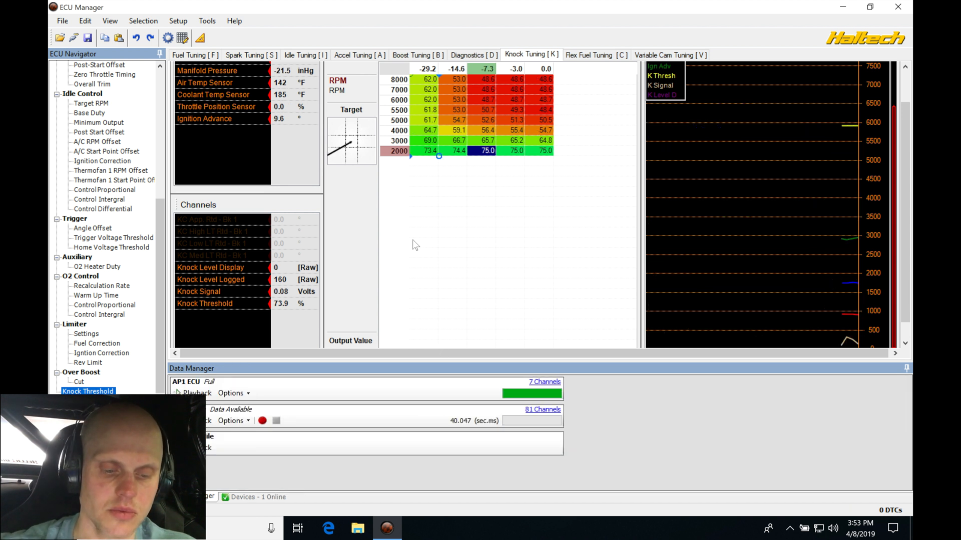
Step: In Setup > Main Setup > Advanced, tick Knock Control on the Main tab
left_click(178, 20)
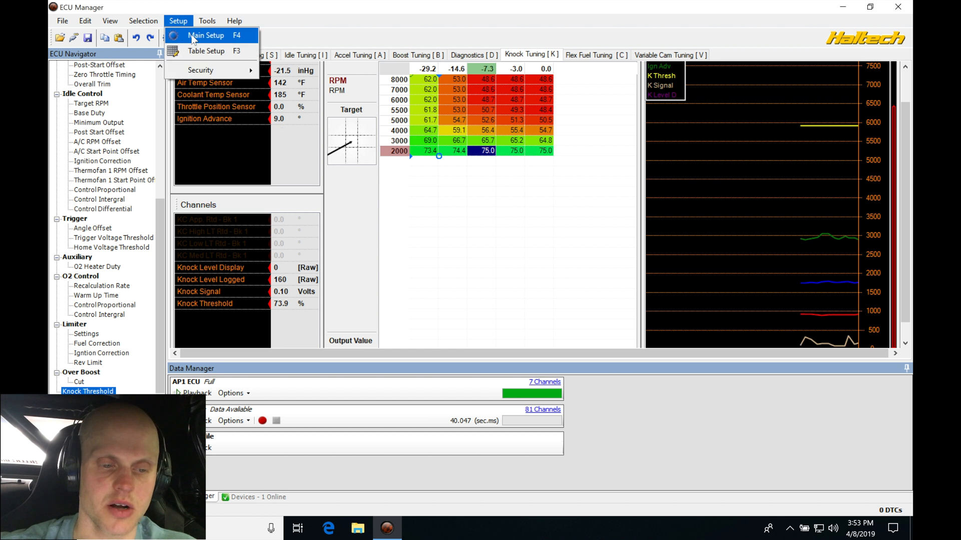
left_click(205, 35)
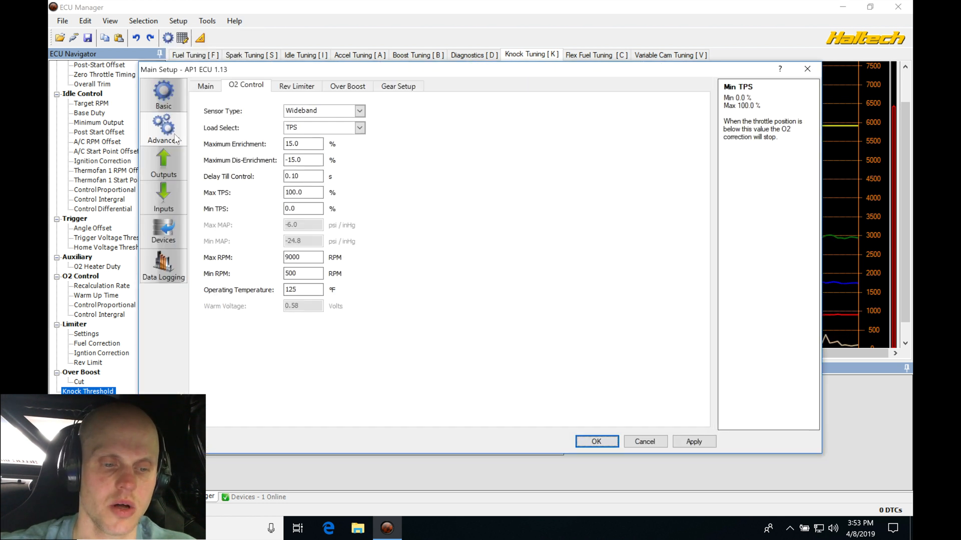
left_click(205, 86)
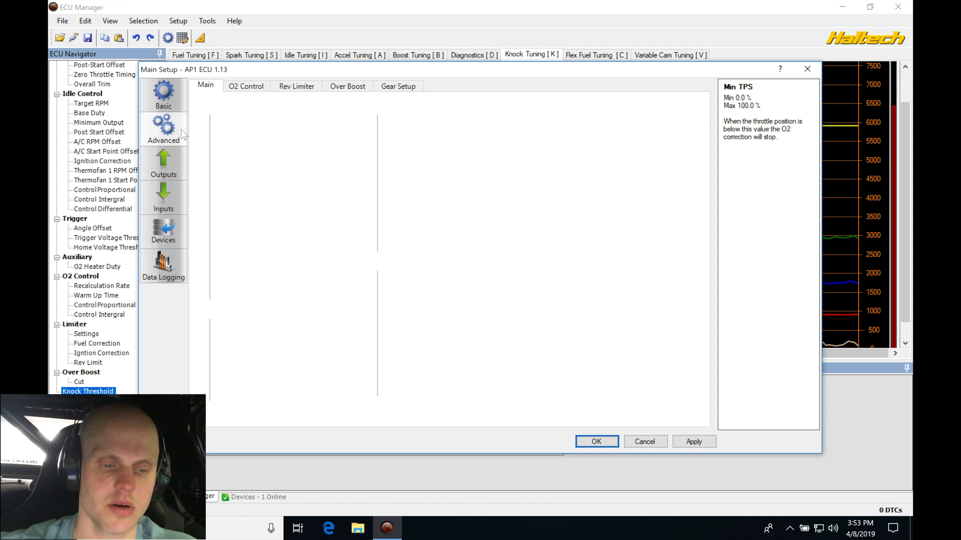
mouse_move(275, 188)
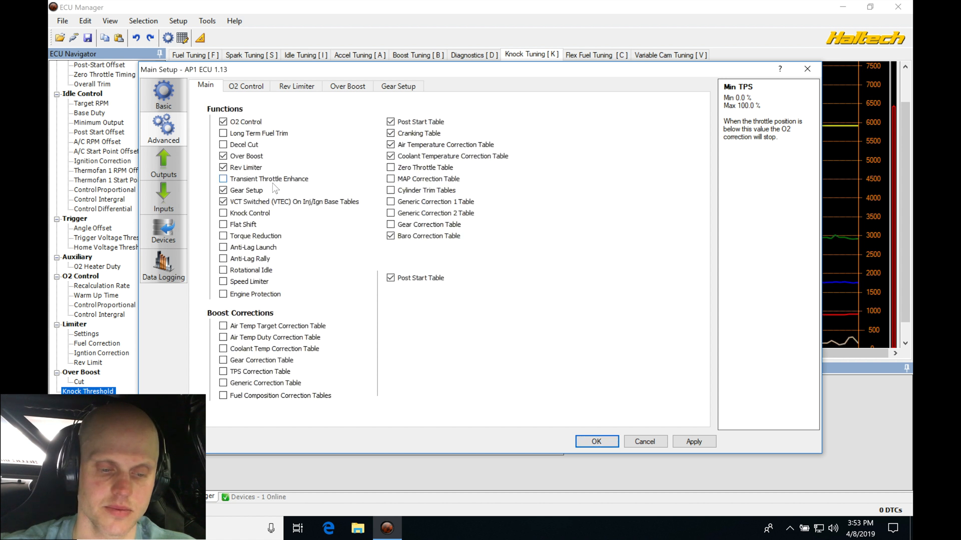
left_click(223, 213)
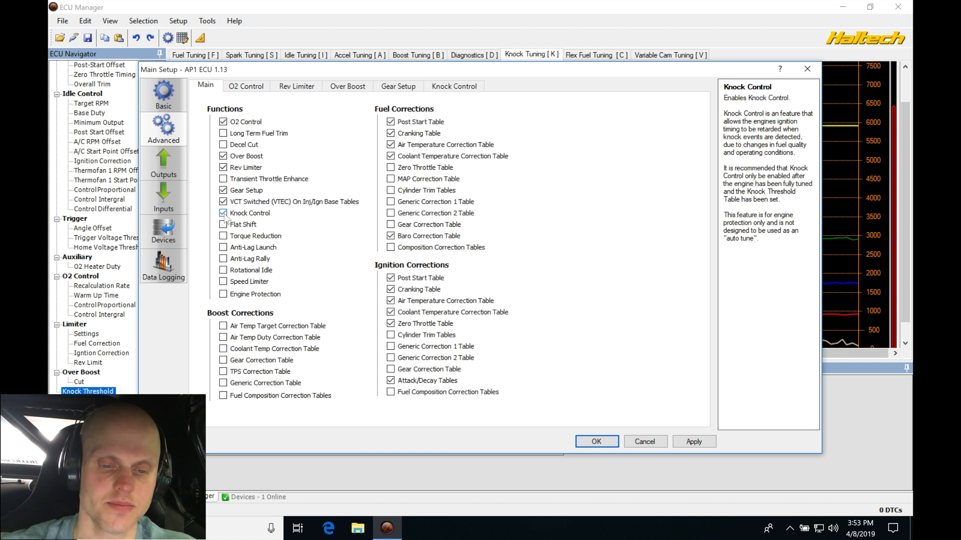